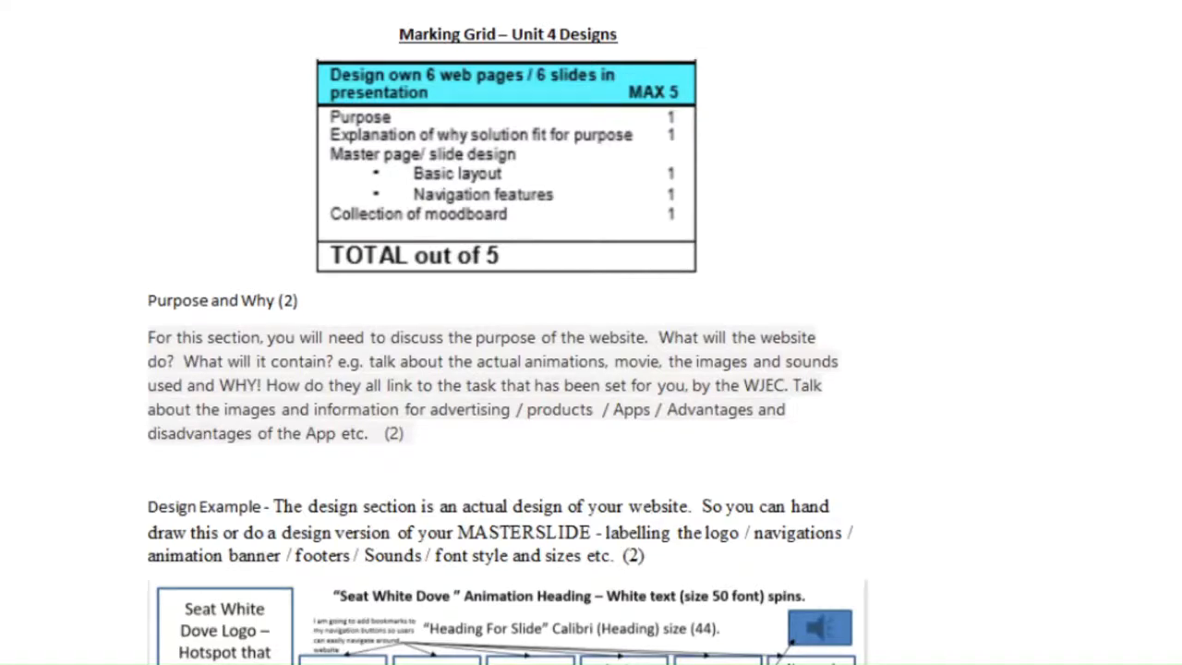
scroll("down", 3)
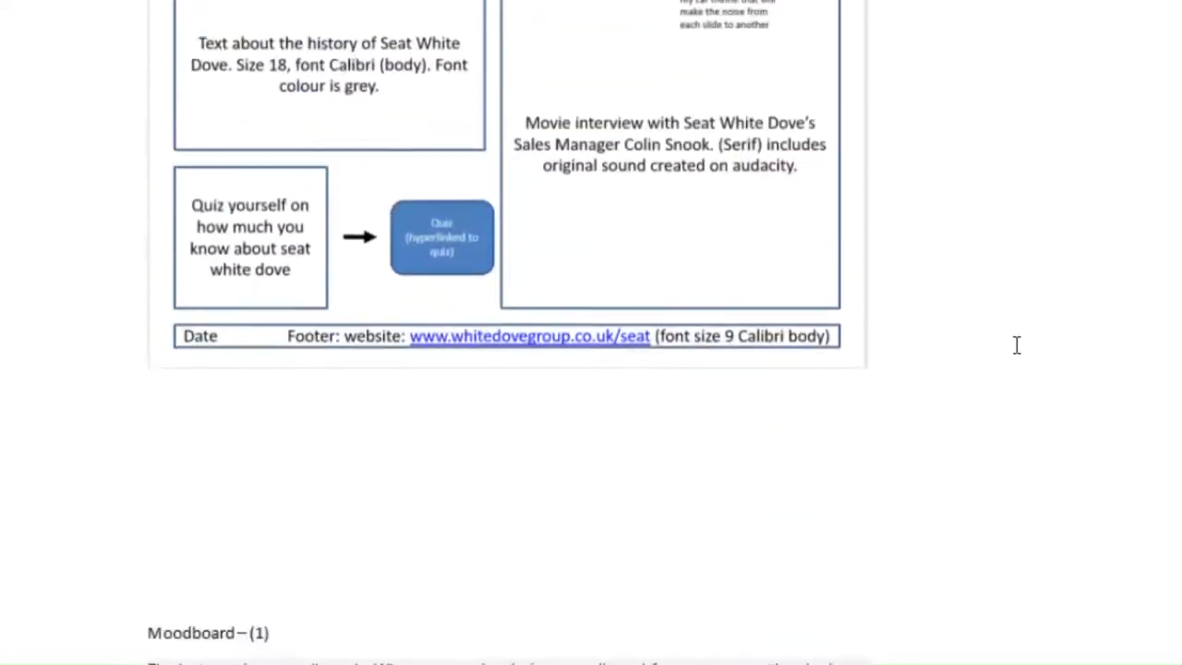
scroll("down", 3)
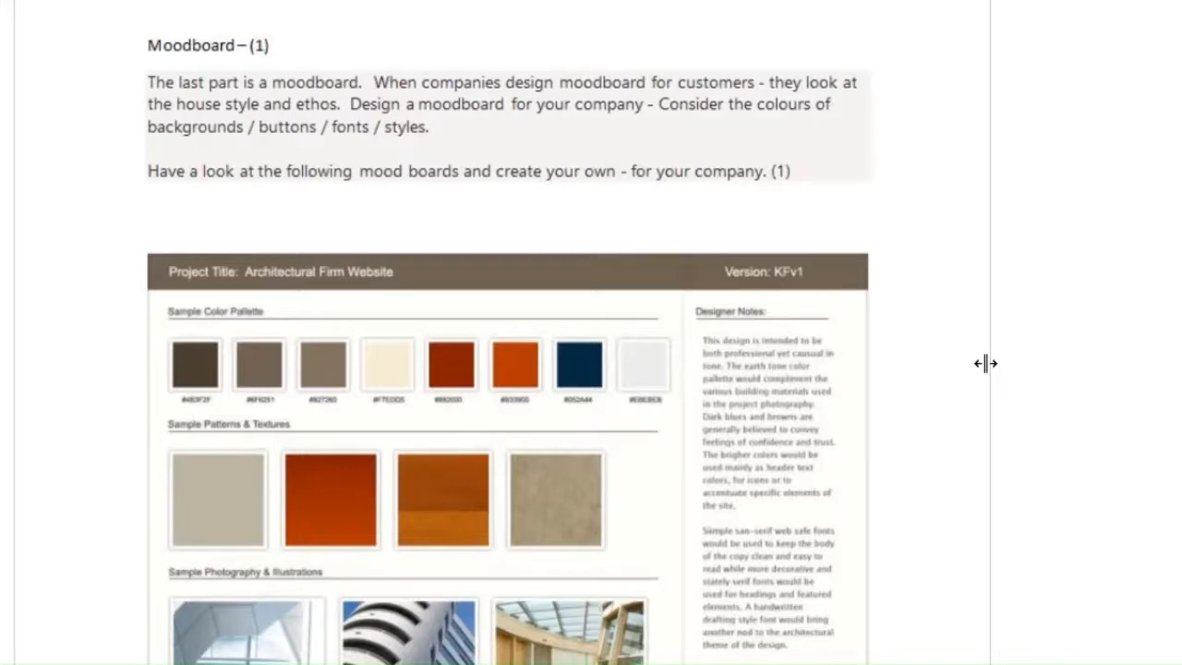
scroll("down", 3)
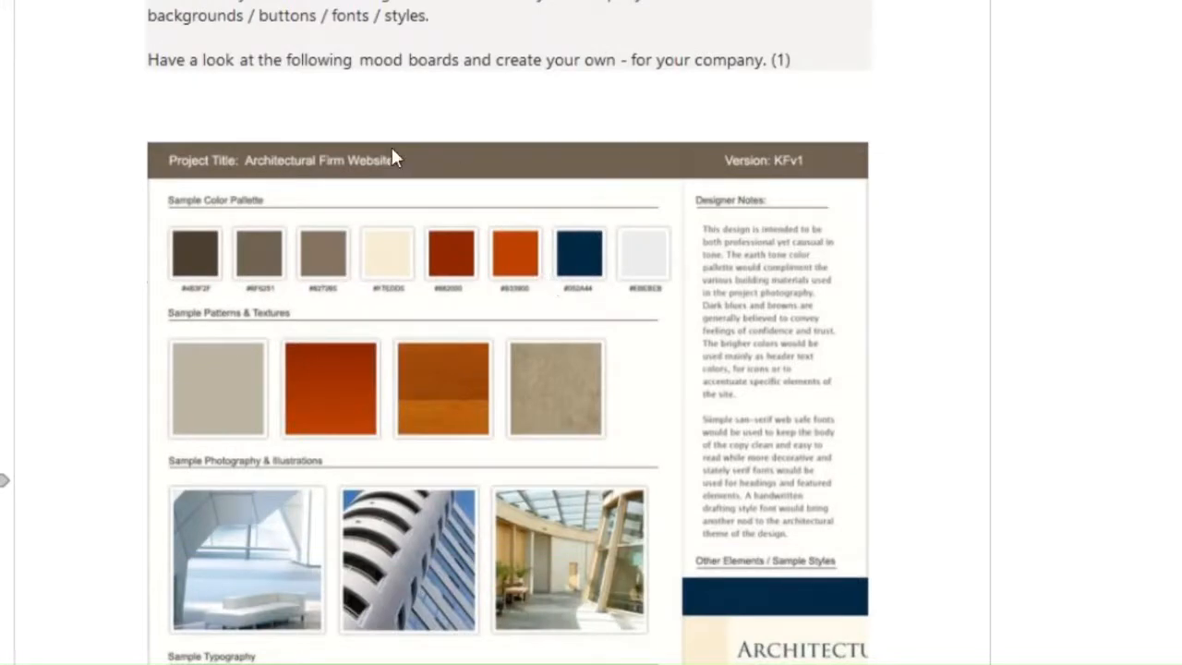
mouse_move(281, 183)
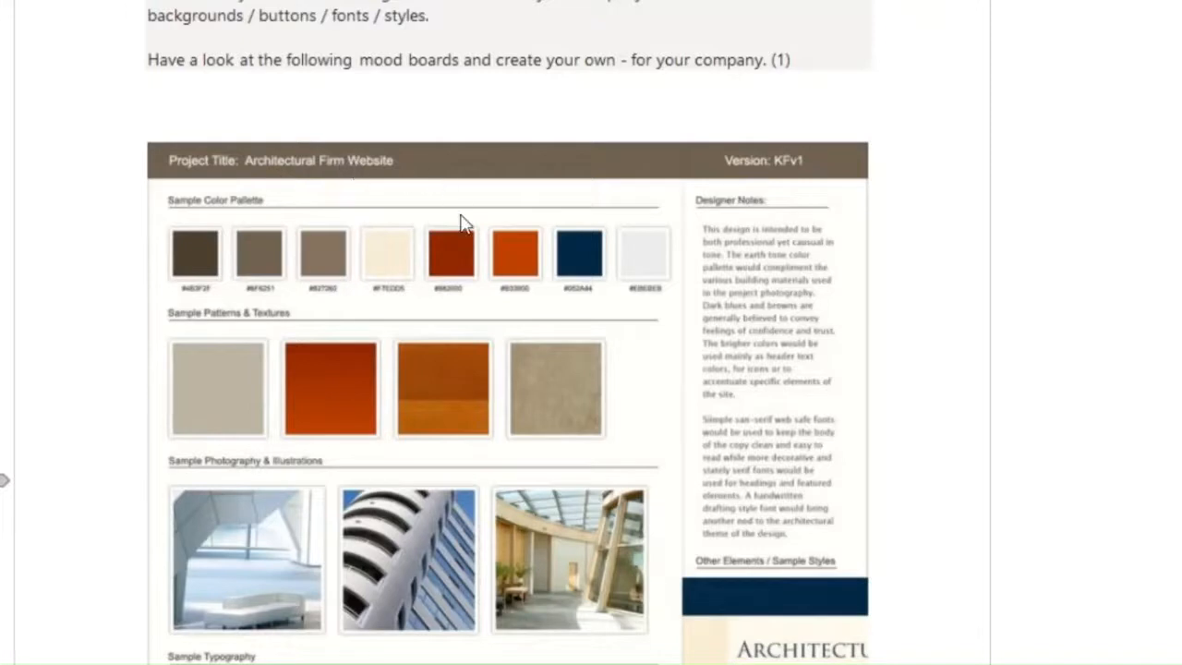
scroll("down", 3)
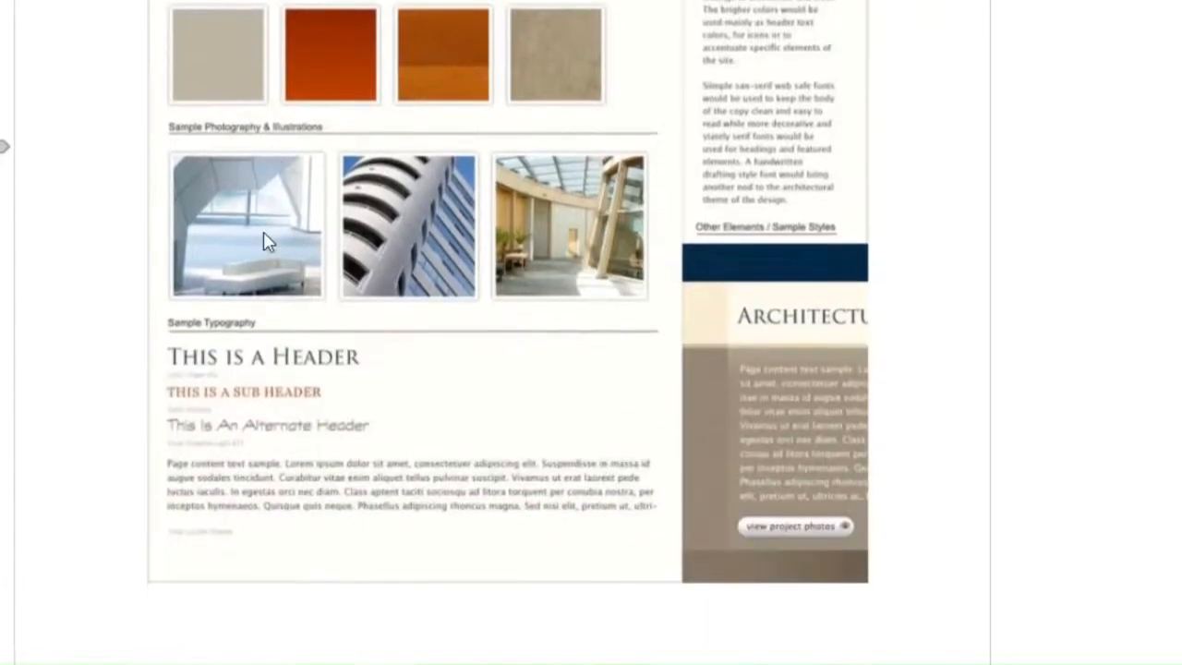
mouse_move(382, 376)
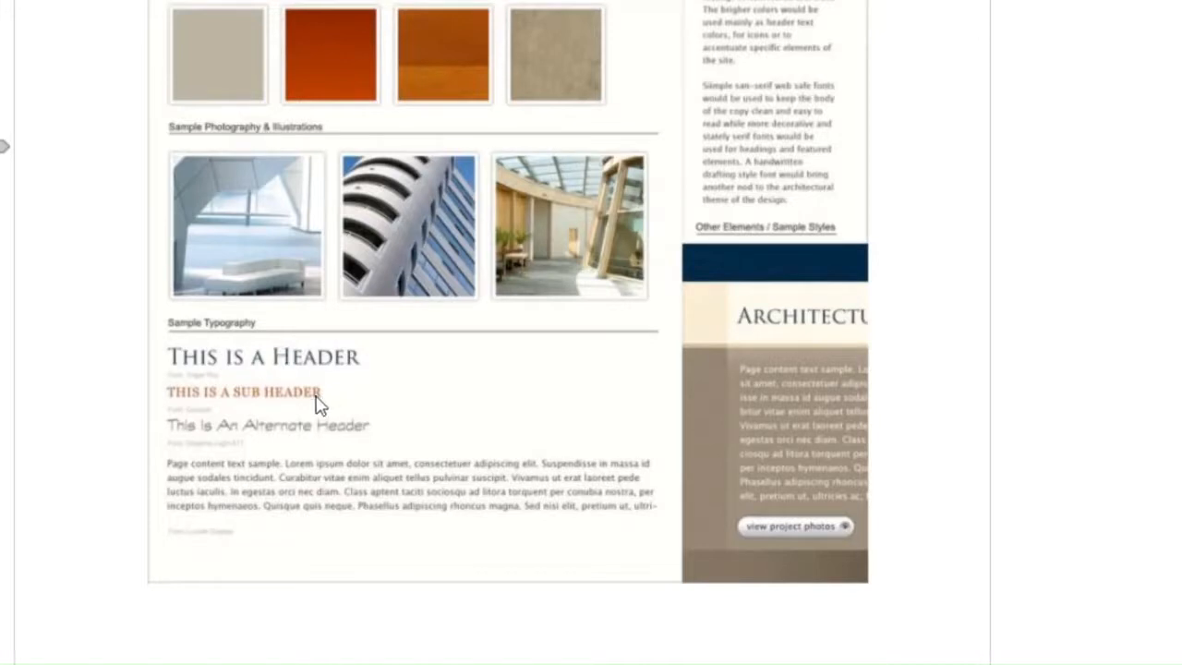
mouse_move(377, 439)
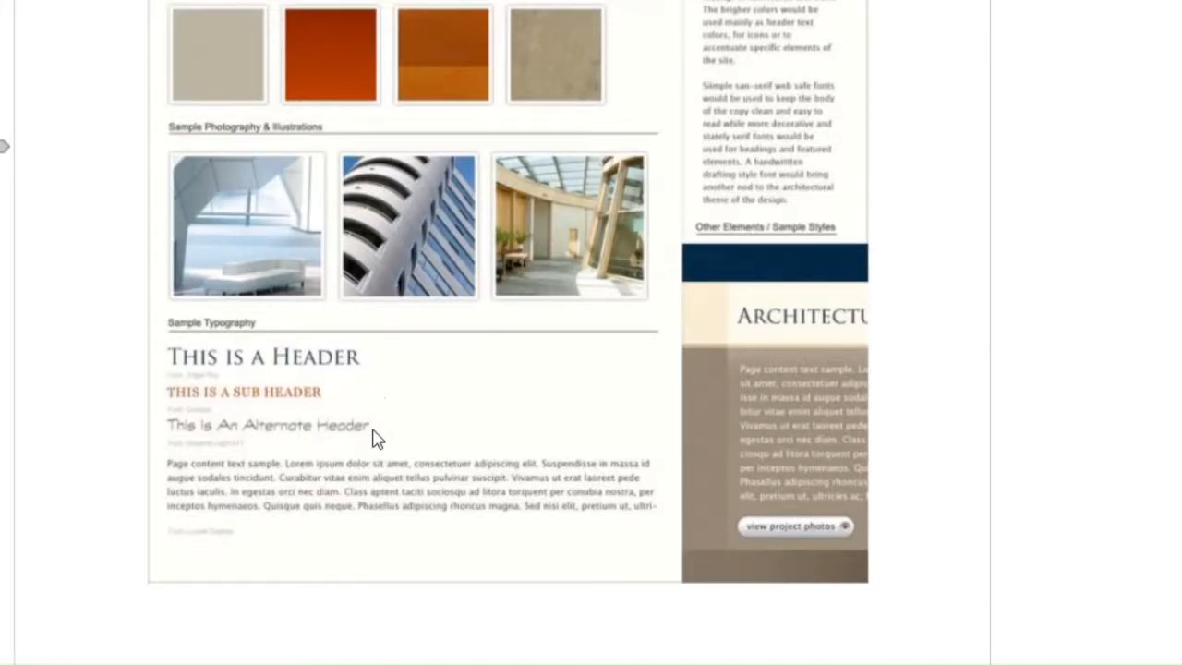
mouse_move(564, 503)
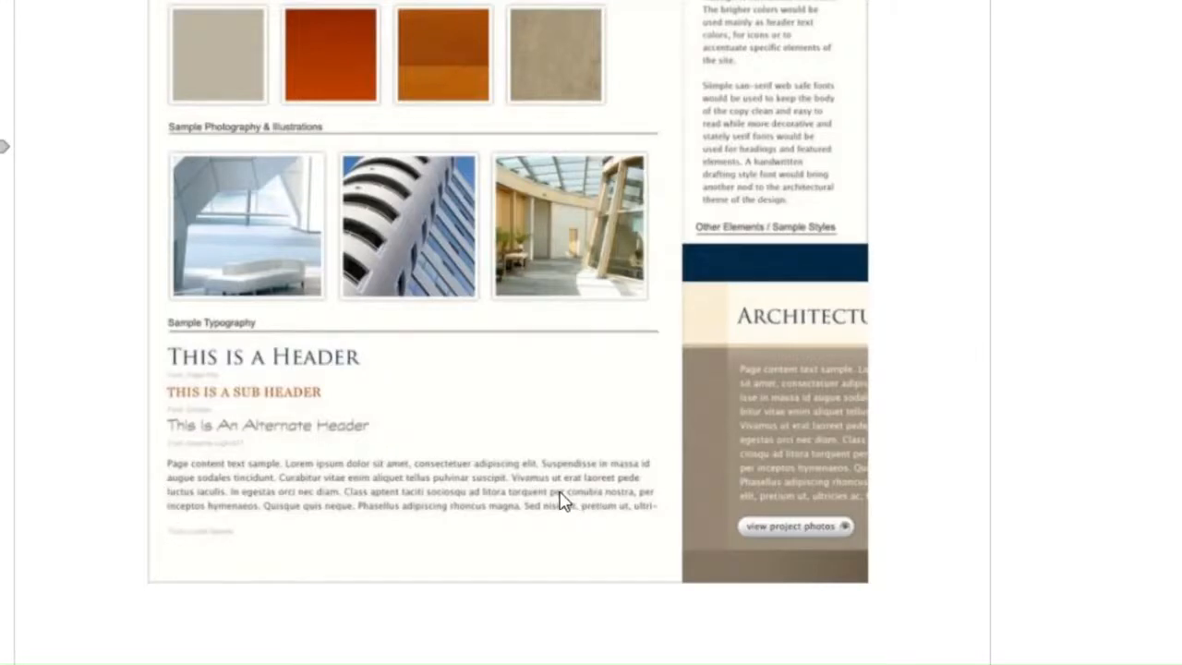
mouse_move(565, 502)
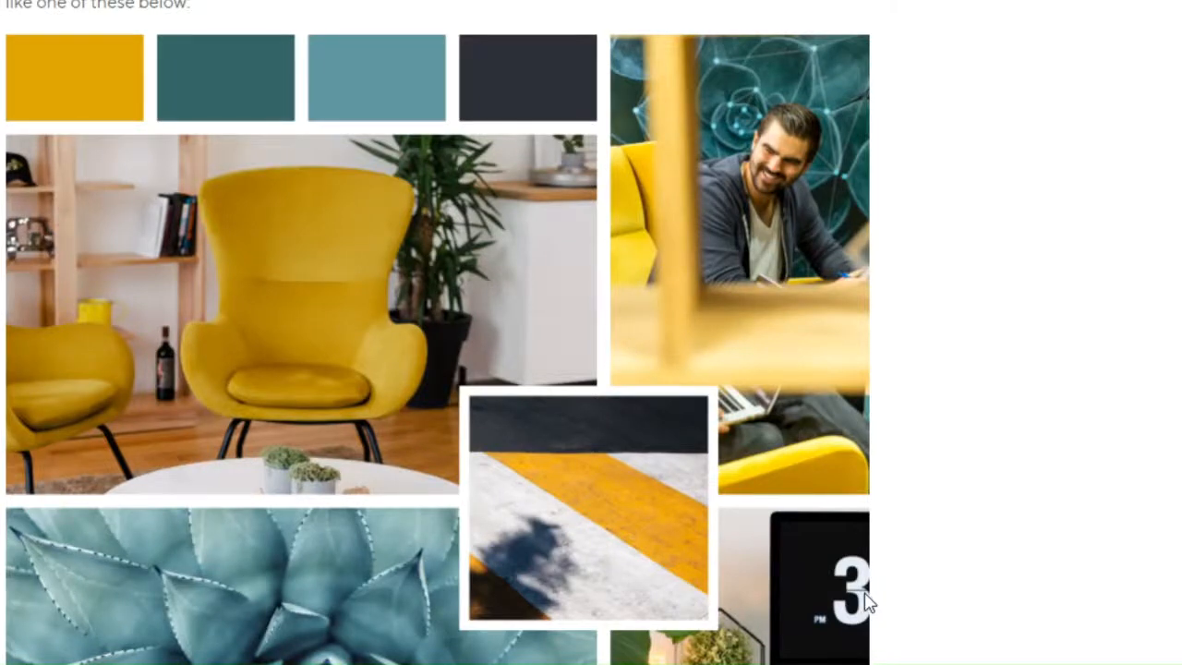
scroll("down", 3)
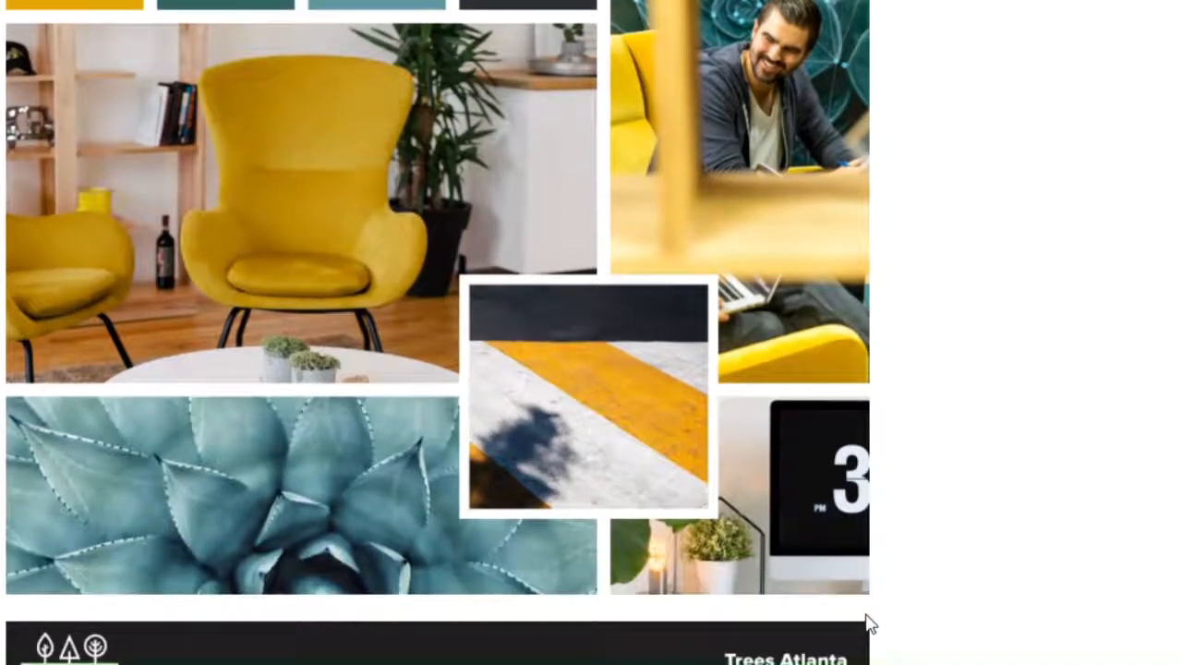
scroll("down", 3)
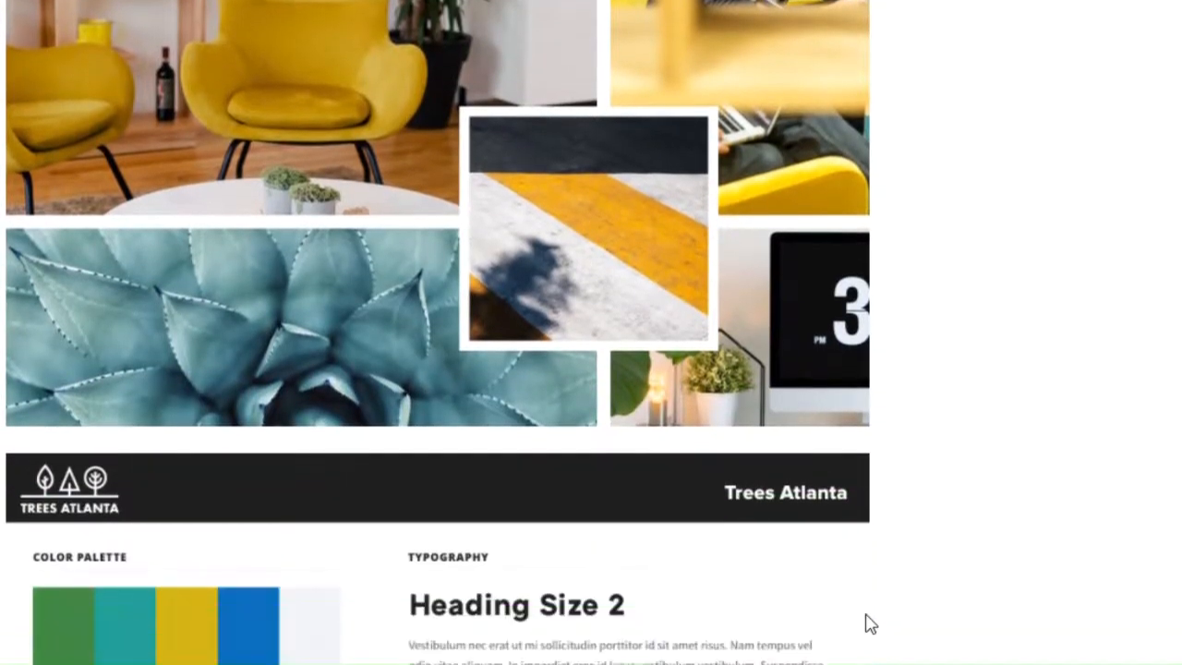
scroll("down", 3)
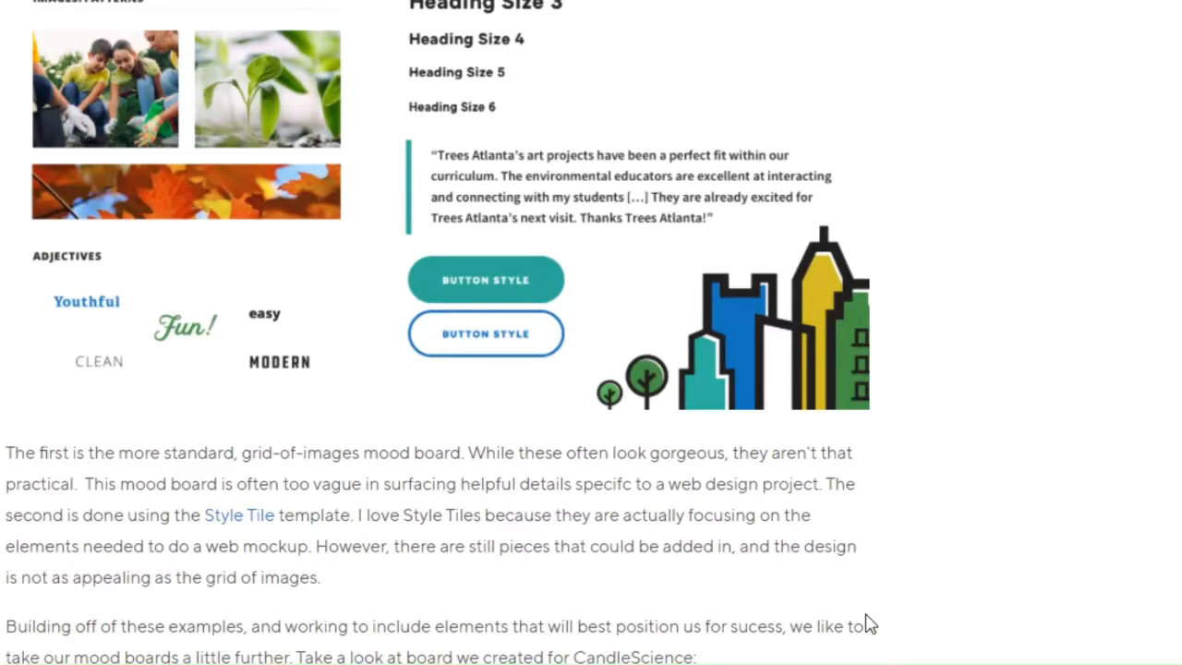
mouse_move(101, 323)
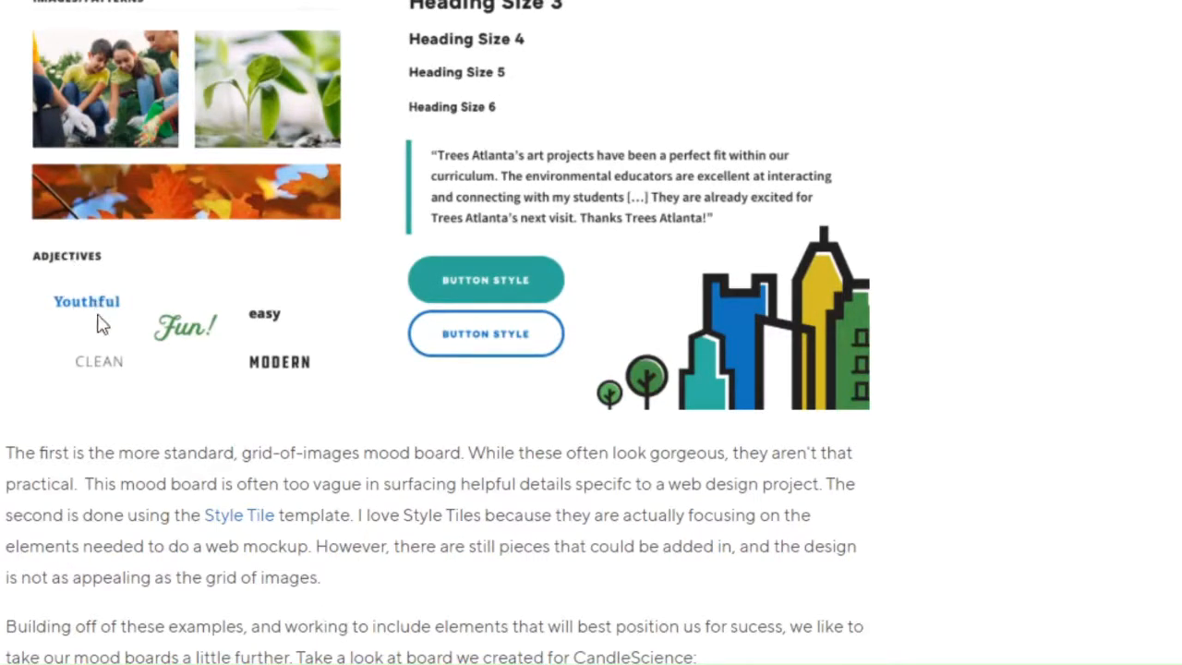
mouse_move(550, 260)
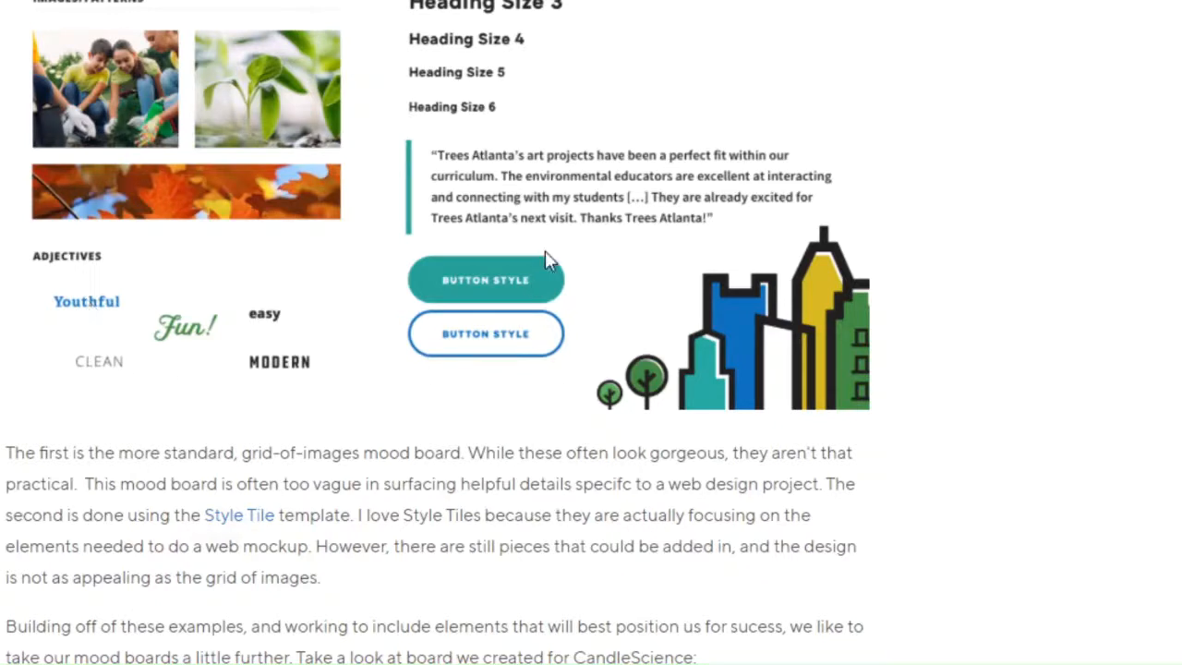
mouse_move(543, 318)
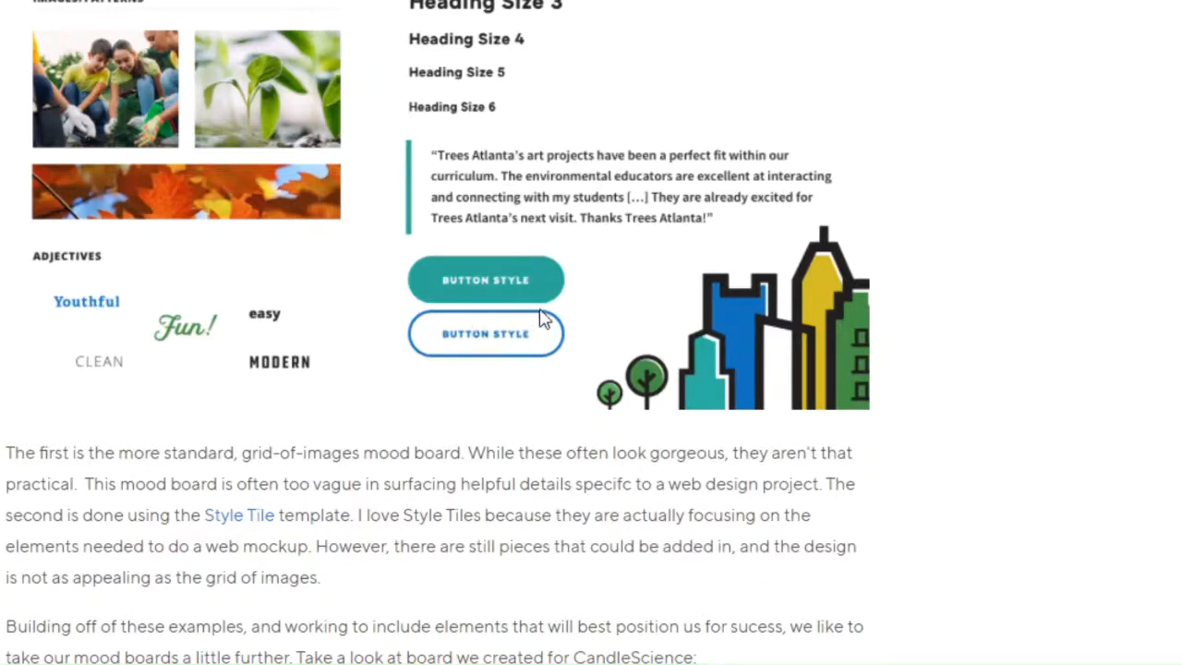
mouse_move(705, 331)
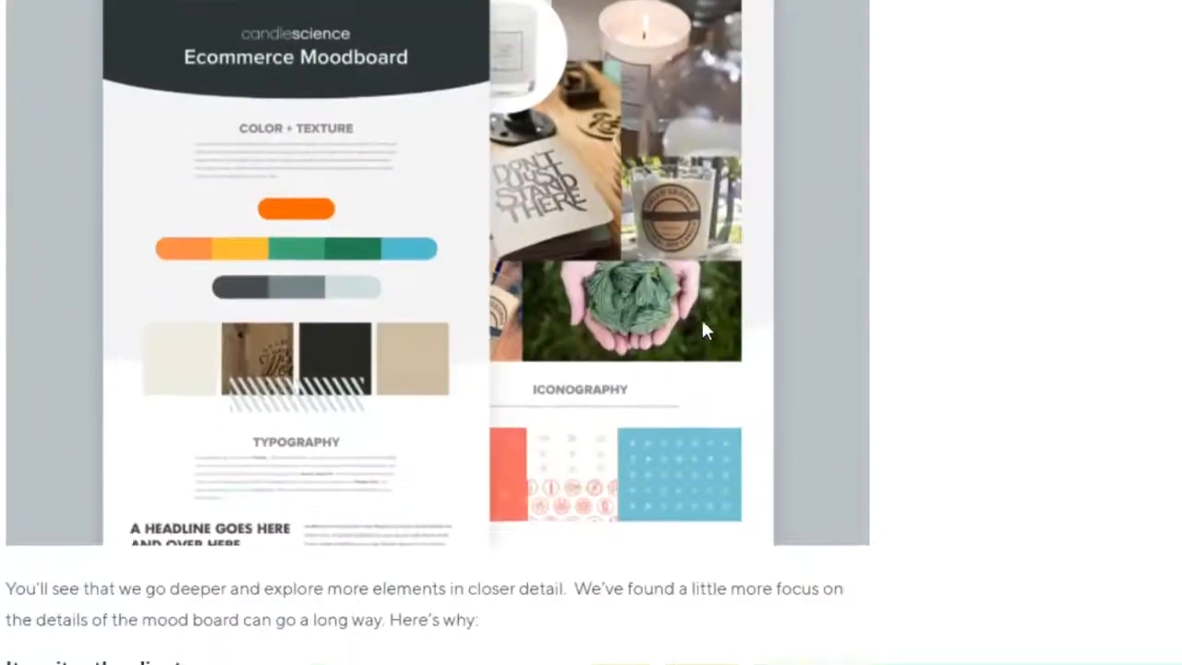
scroll("down", 3)
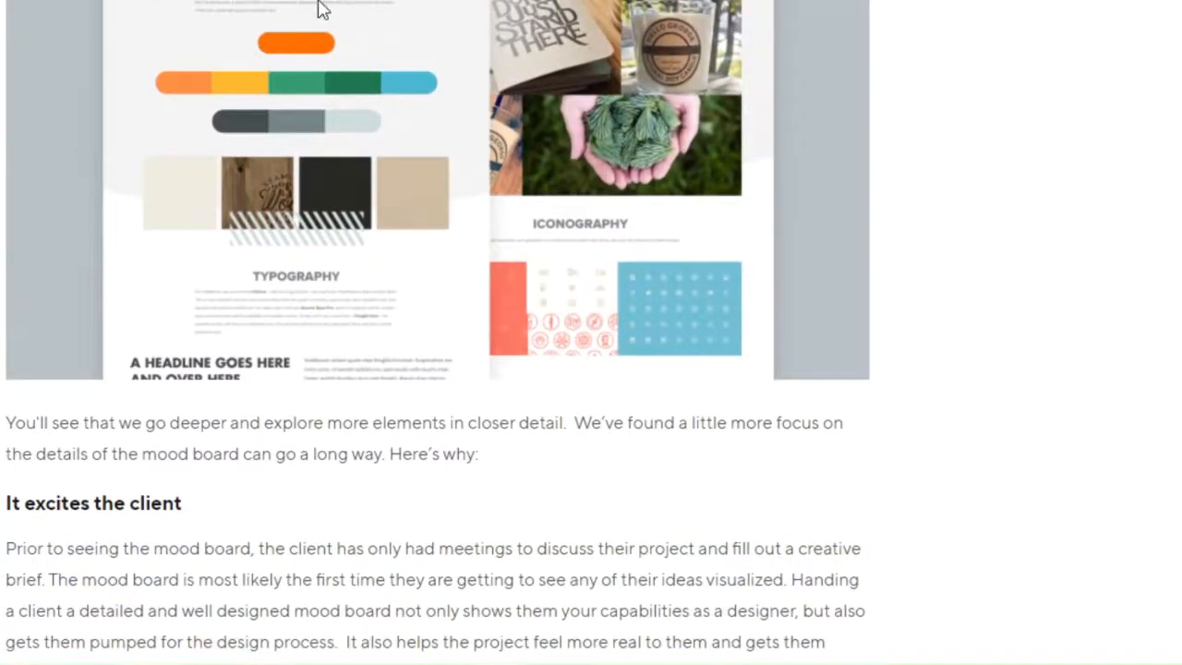
mouse_move(609, 189)
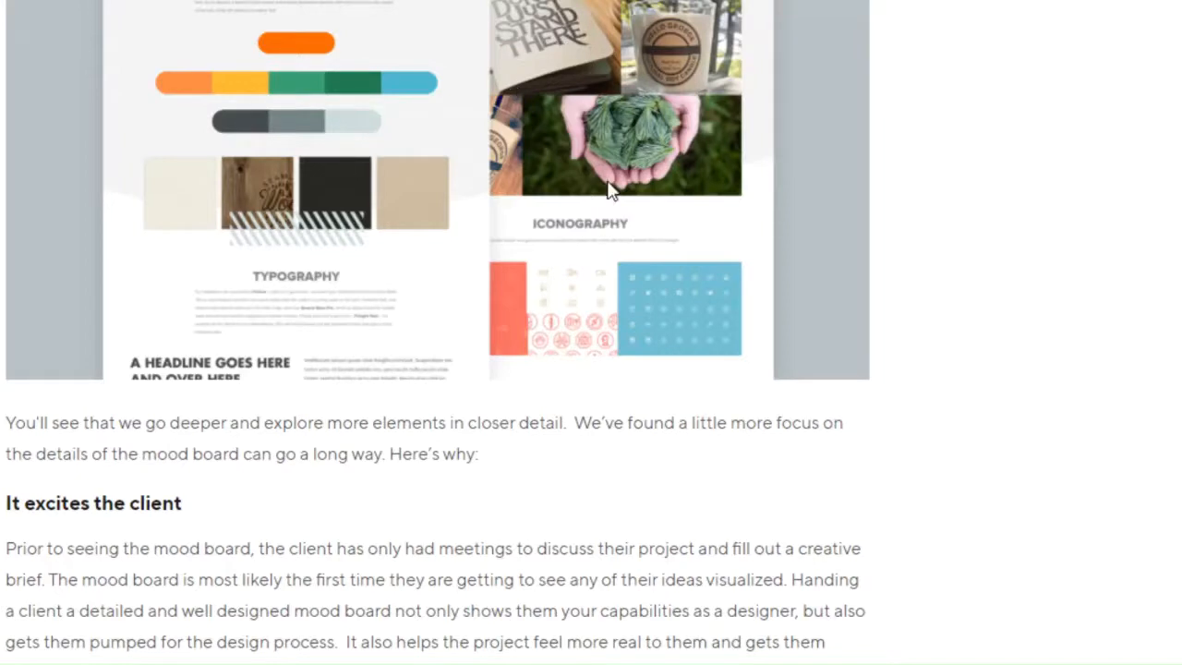
mouse_move(717, 286)
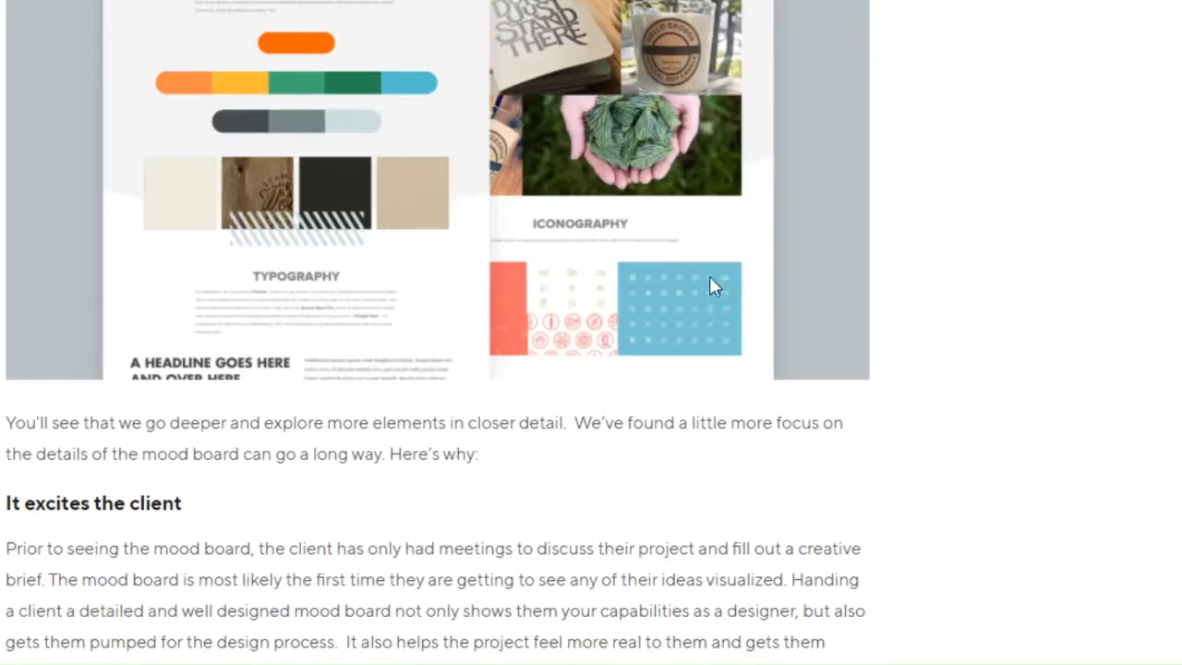
mouse_move(575, 336)
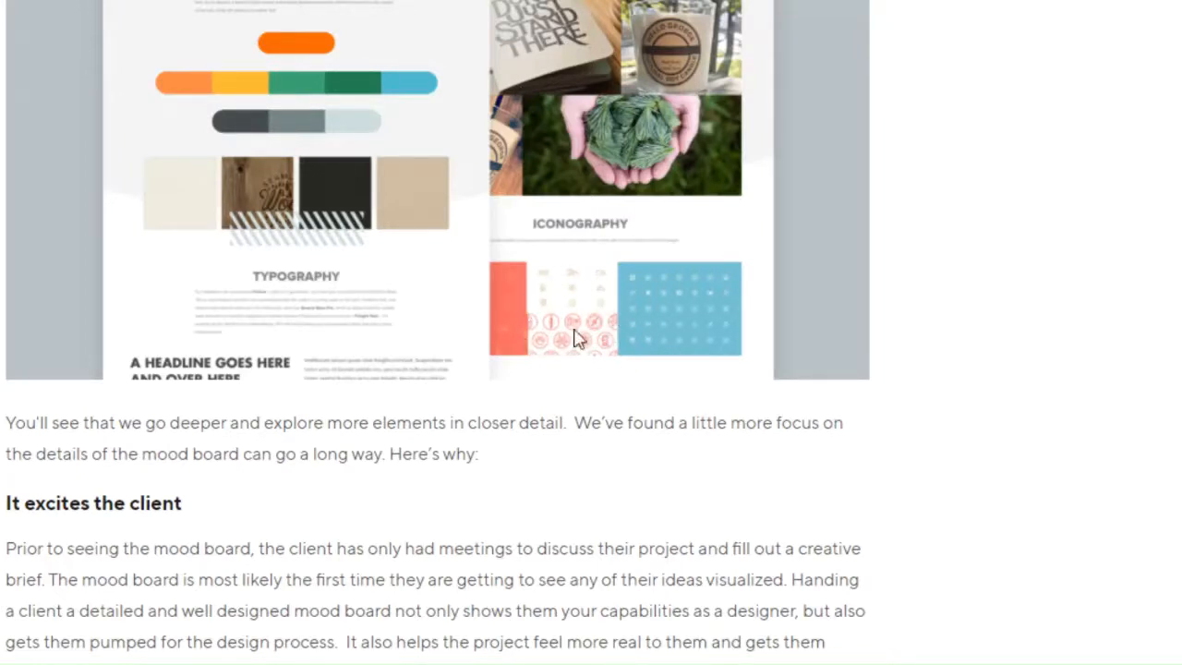
mouse_move(452, 355)
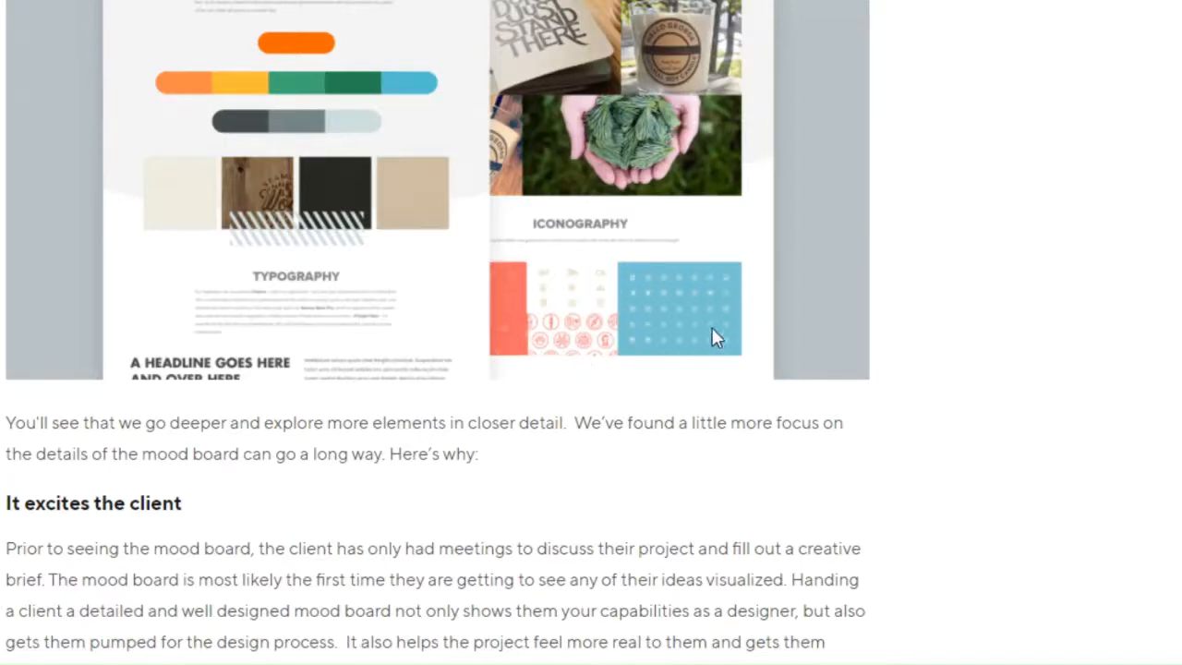
scroll("down", 3)
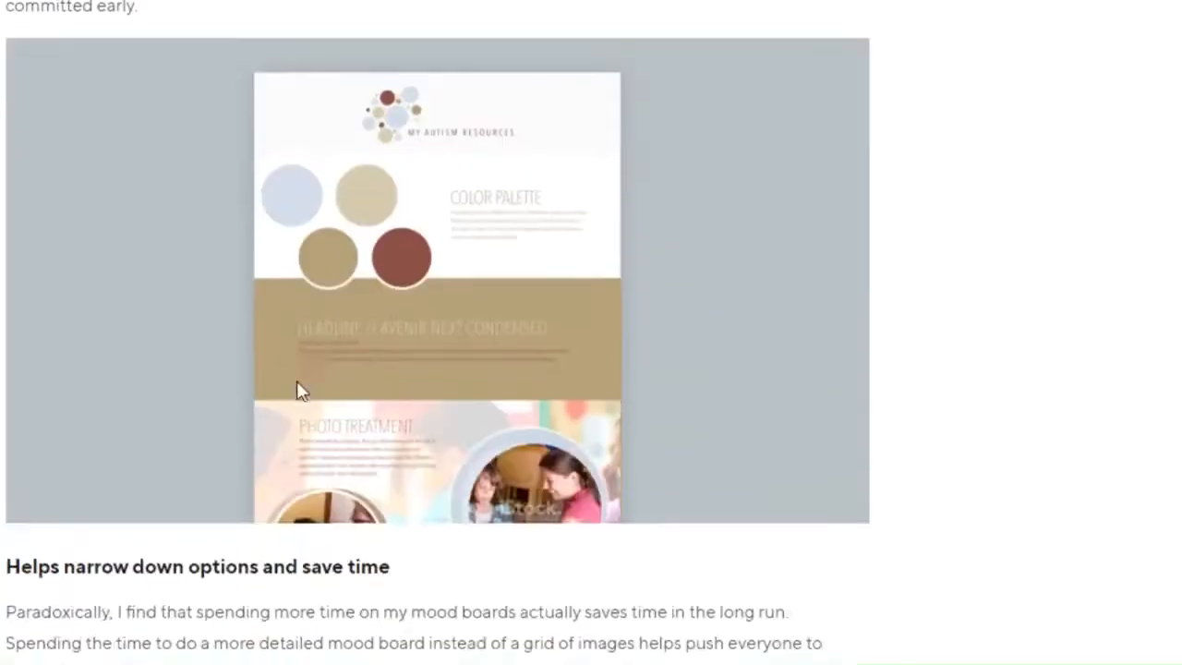
scroll("down", 3)
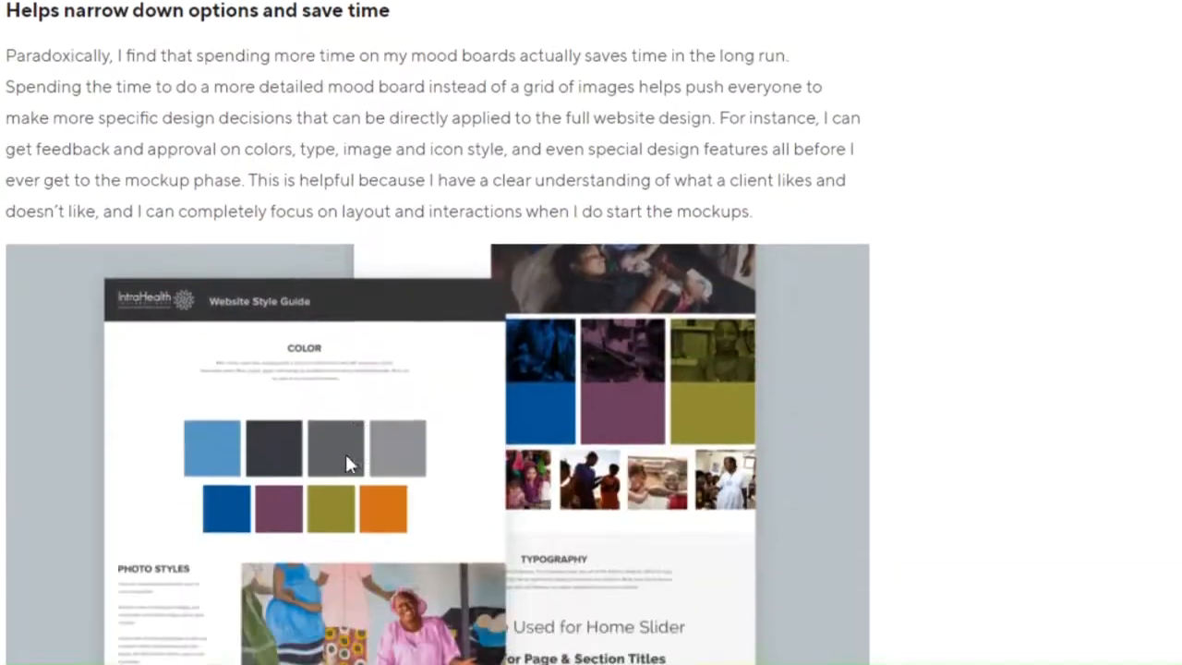
scroll("down", 3)
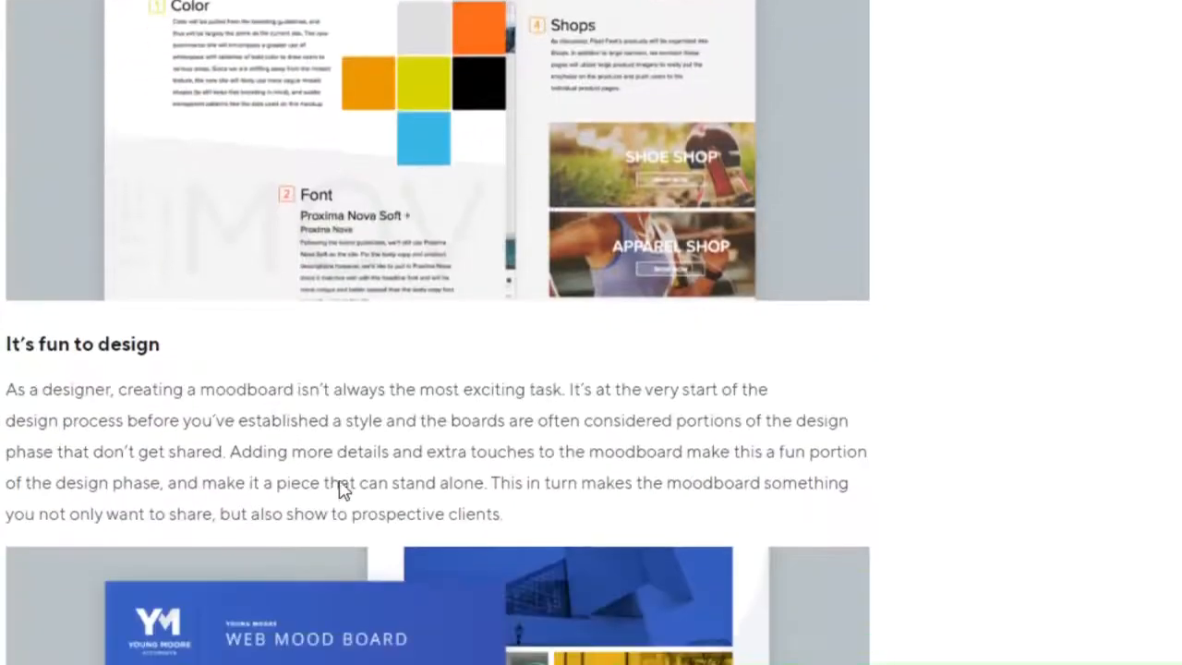
scroll("down", 3)
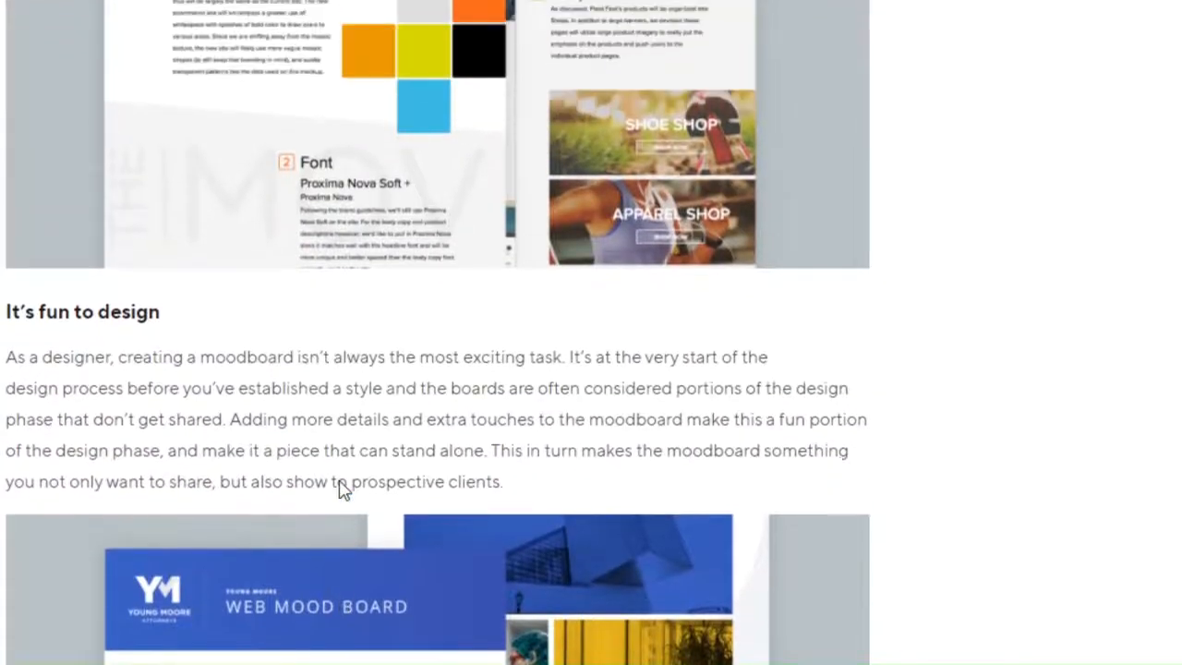
scroll("down", 3)
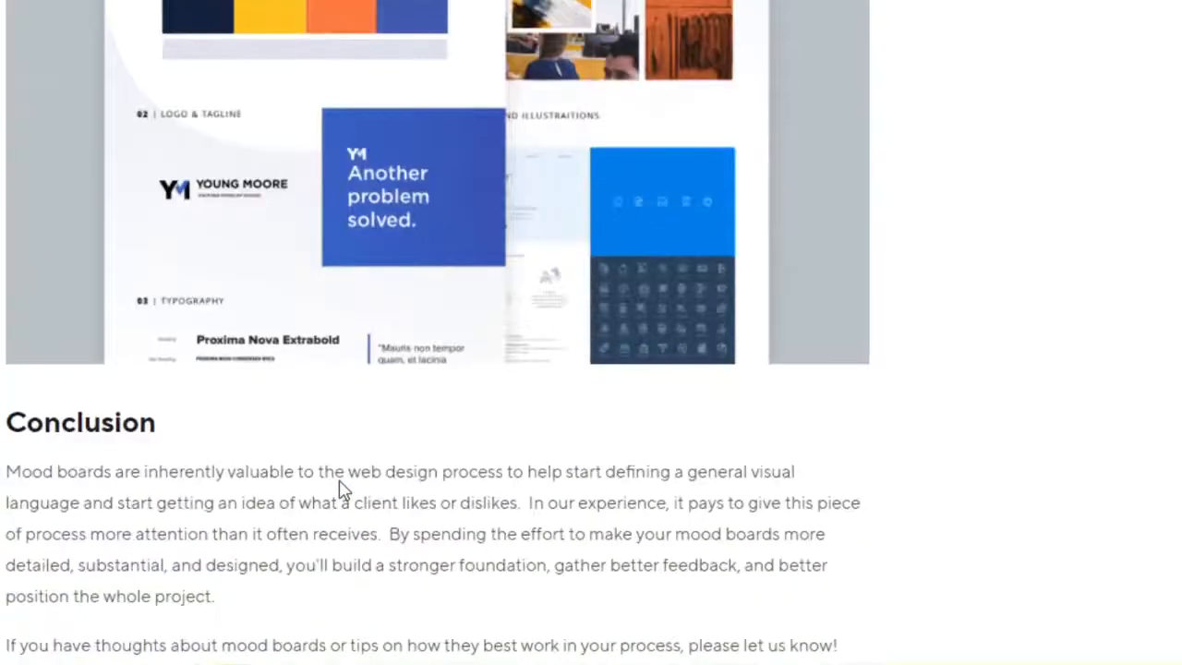